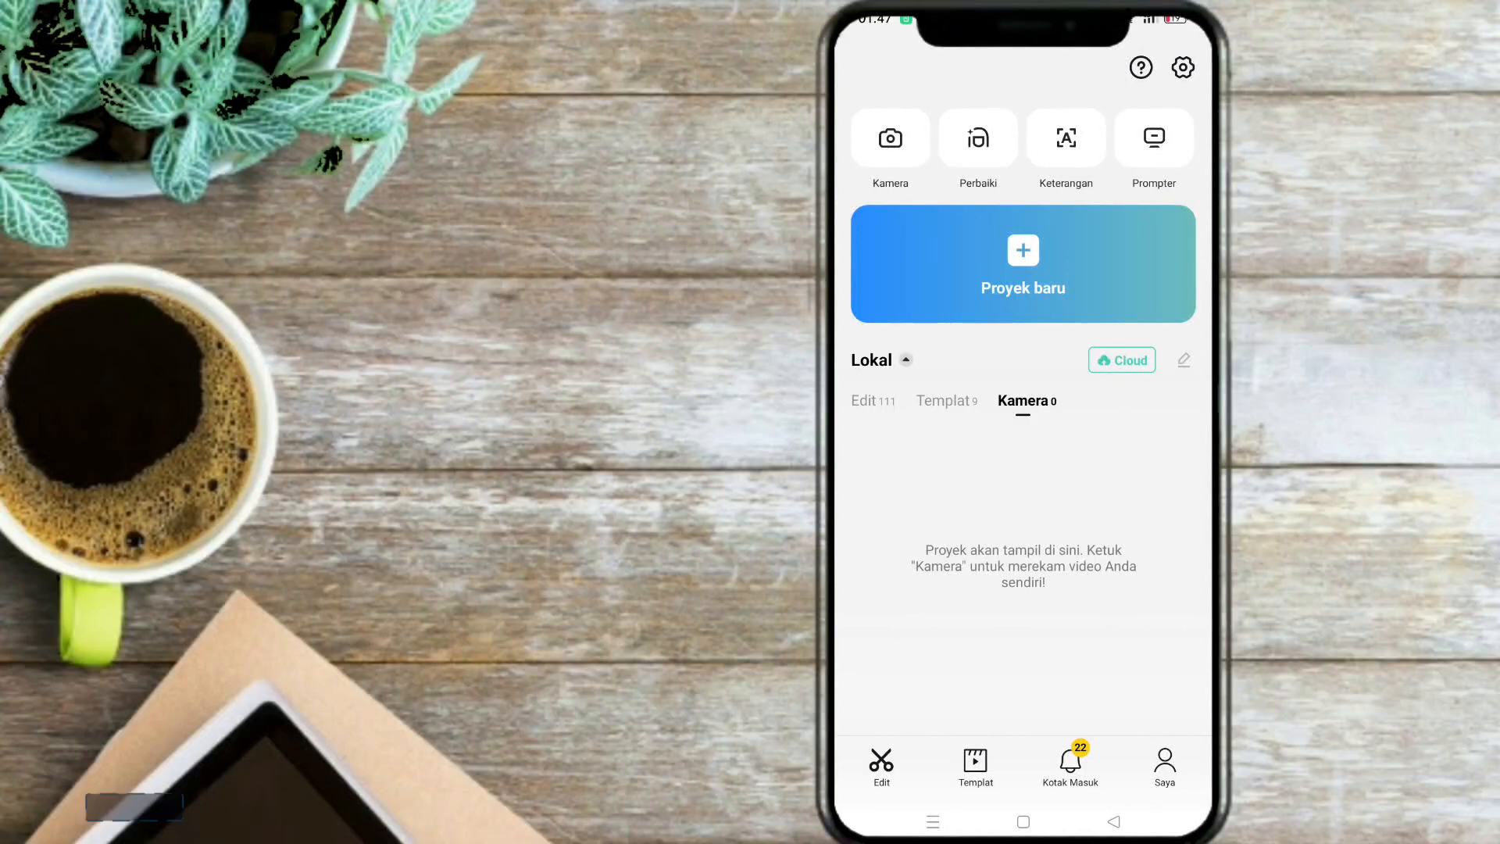
# Create a new project and import the anime clip from the phone's gallery
pyautogui.click(1022, 262)
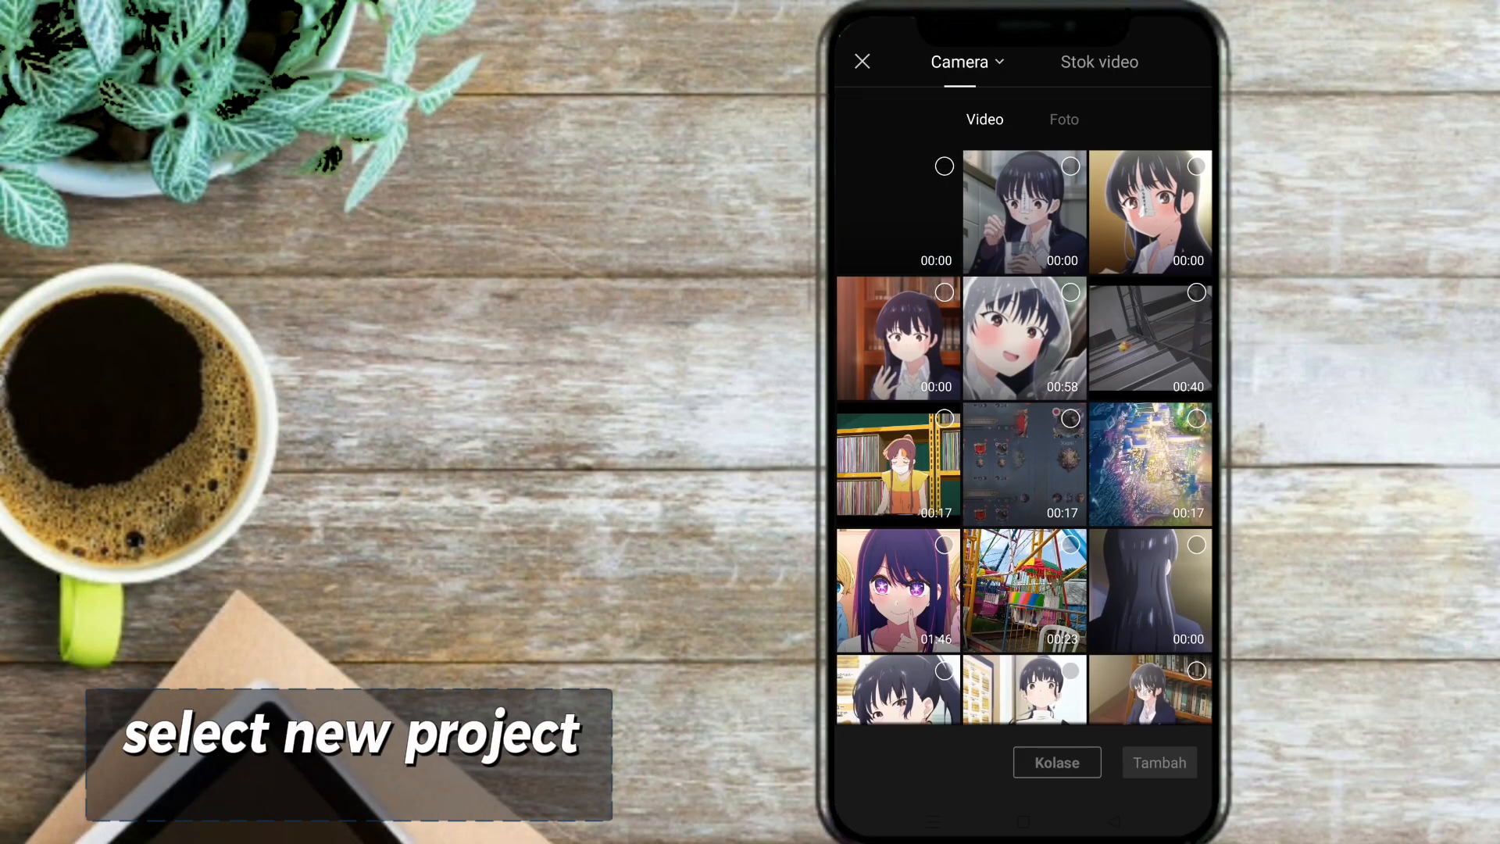
pyautogui.scroll(-3)
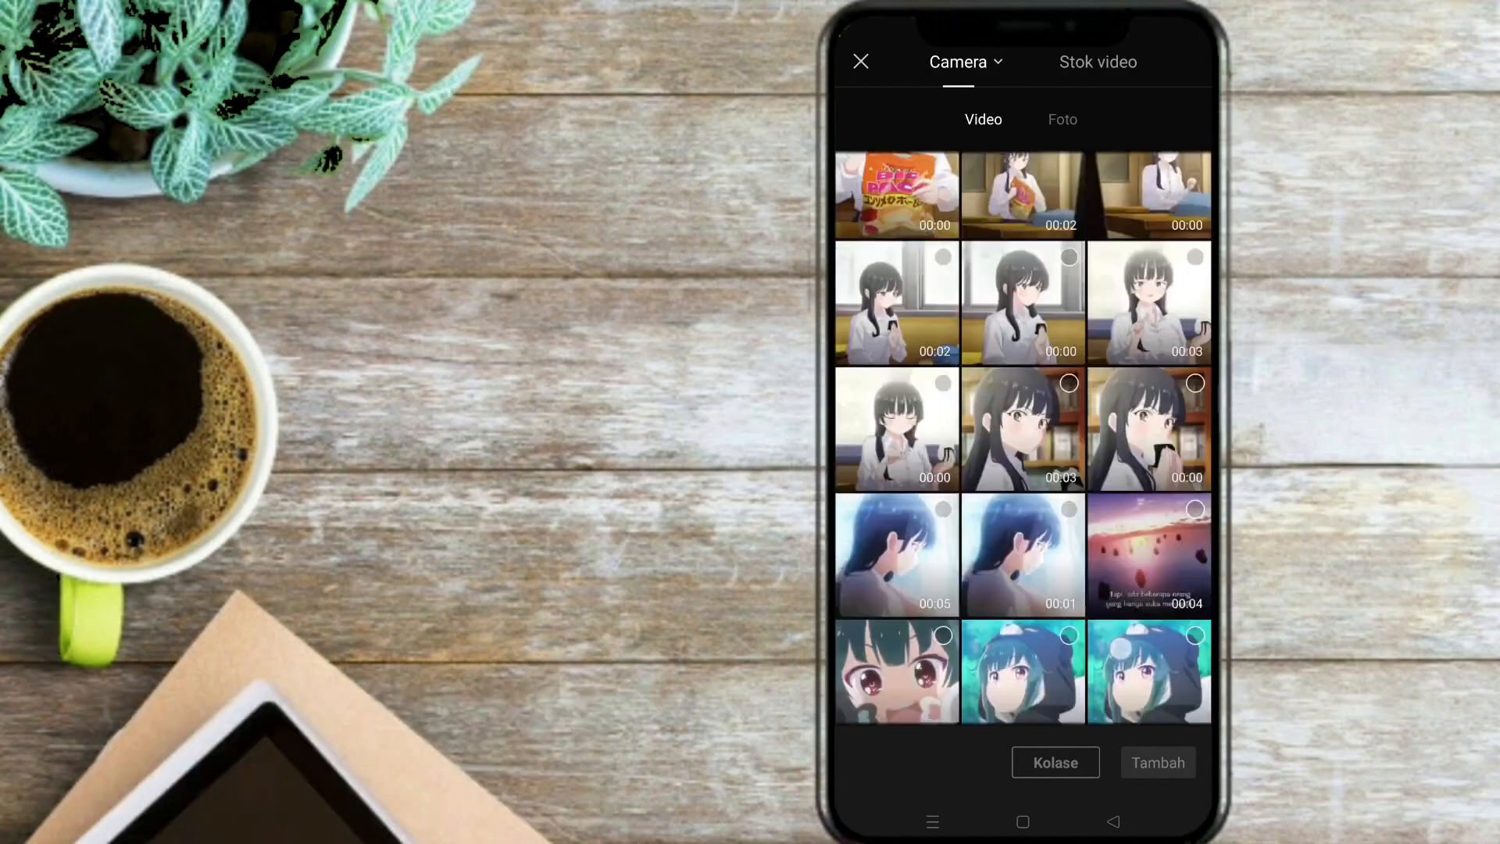
pyautogui.click(1156, 762)
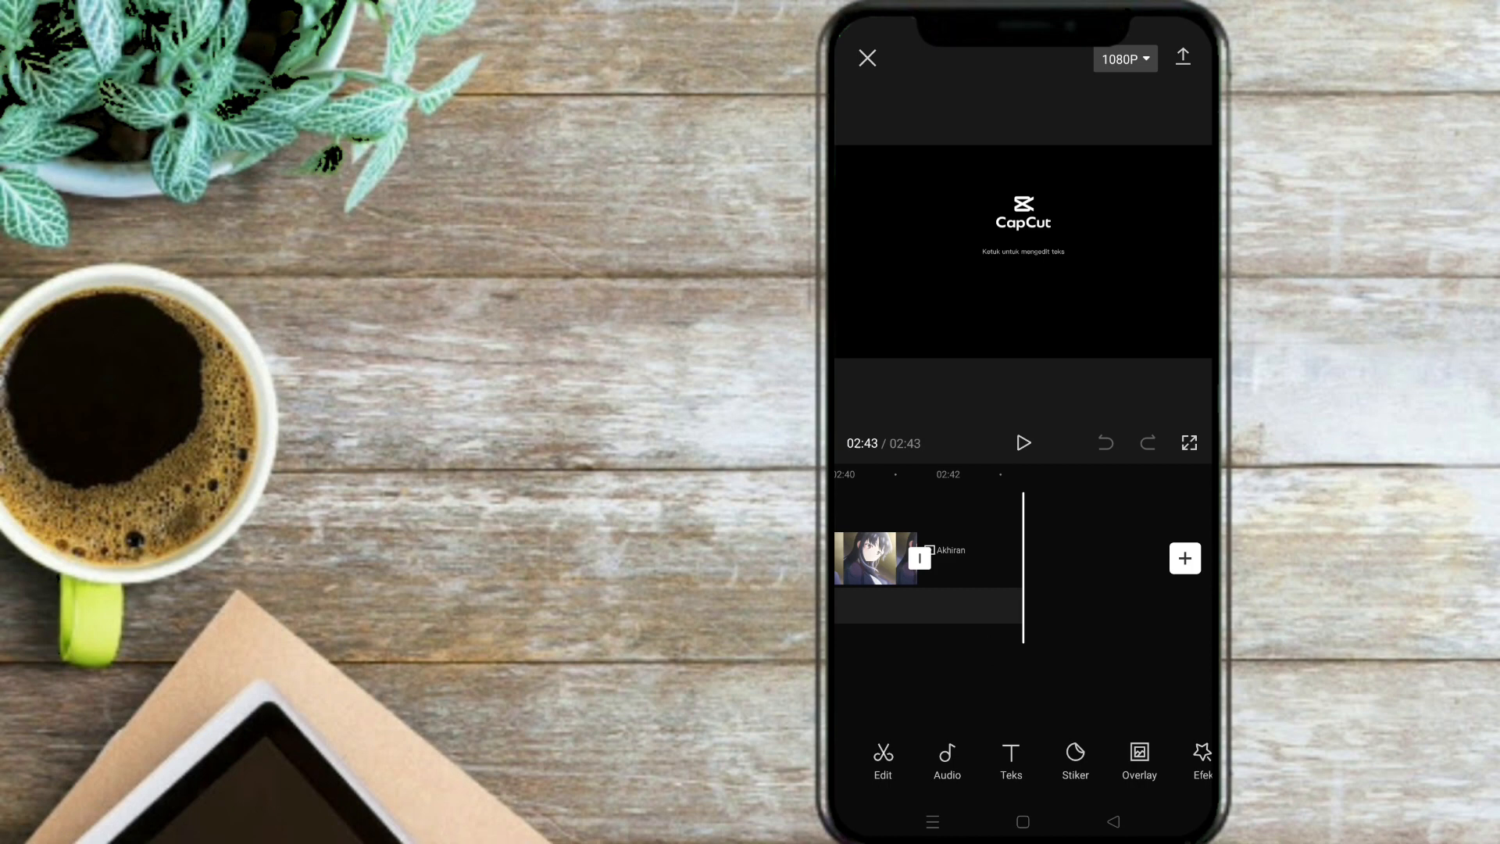
# Speed the selected clip up to 3.8x so it runs about two seconds
pyautogui.click(873, 558)
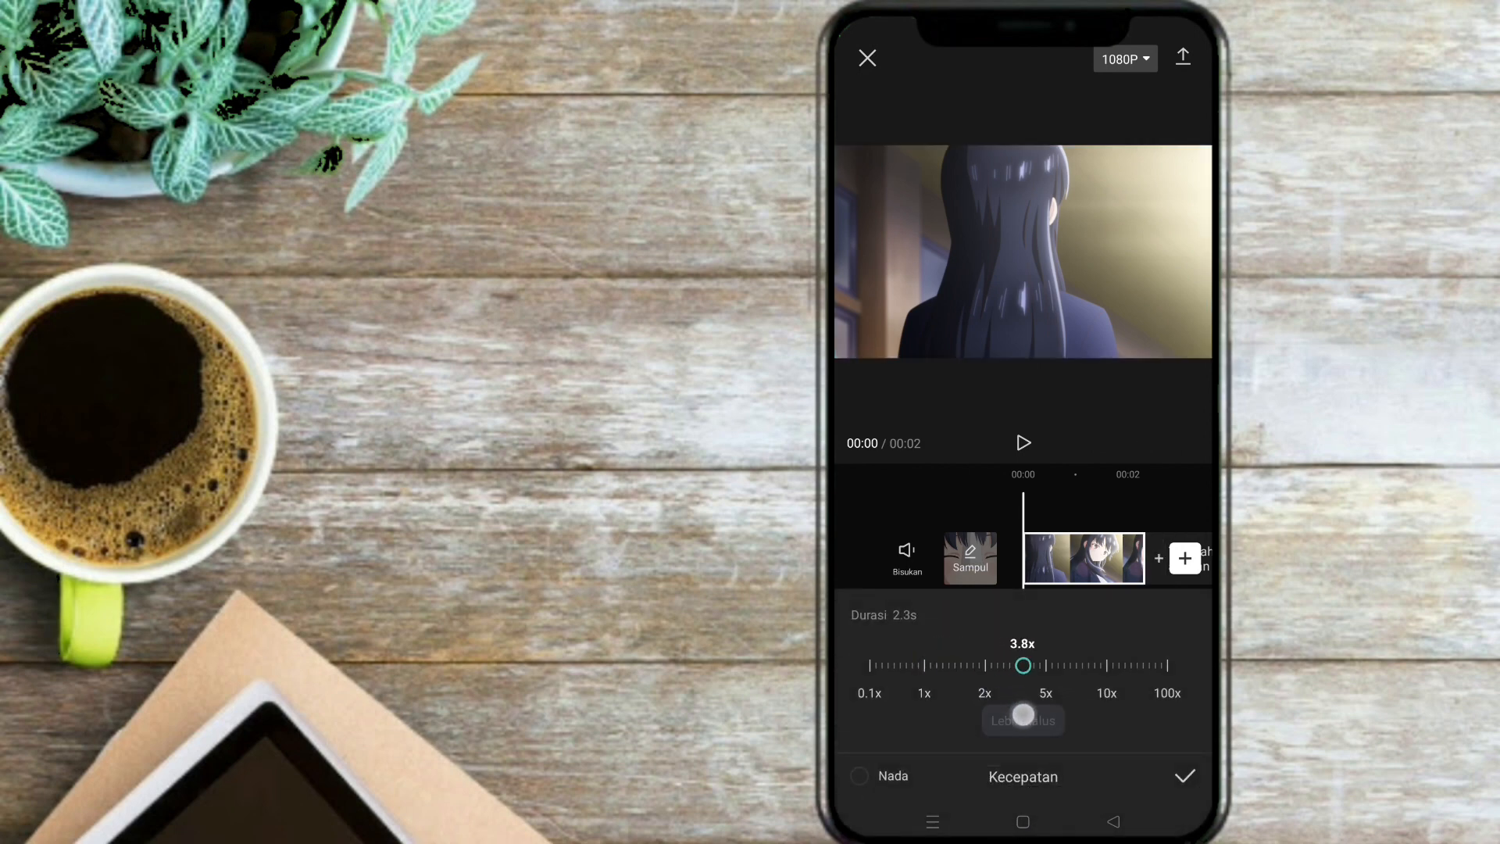
pyautogui.moveTo(1022, 666); pyautogui.dragTo(1026, 665)
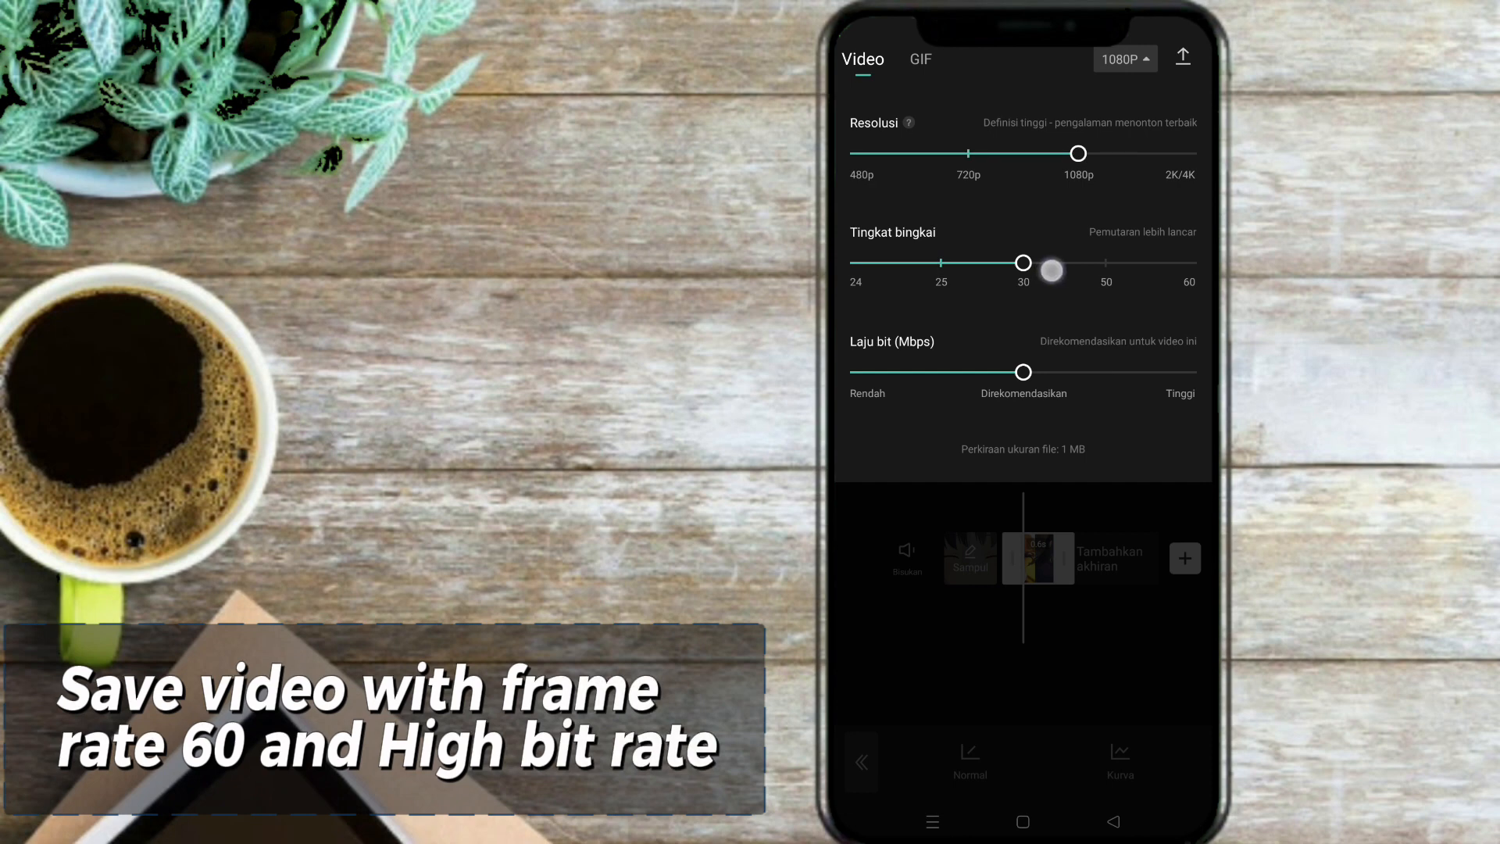
# Export the sped-up clip at 1080p, 60 fps with high bit rate
pyautogui.moveTo(1050, 270); pyautogui.dragTo(1189, 262)
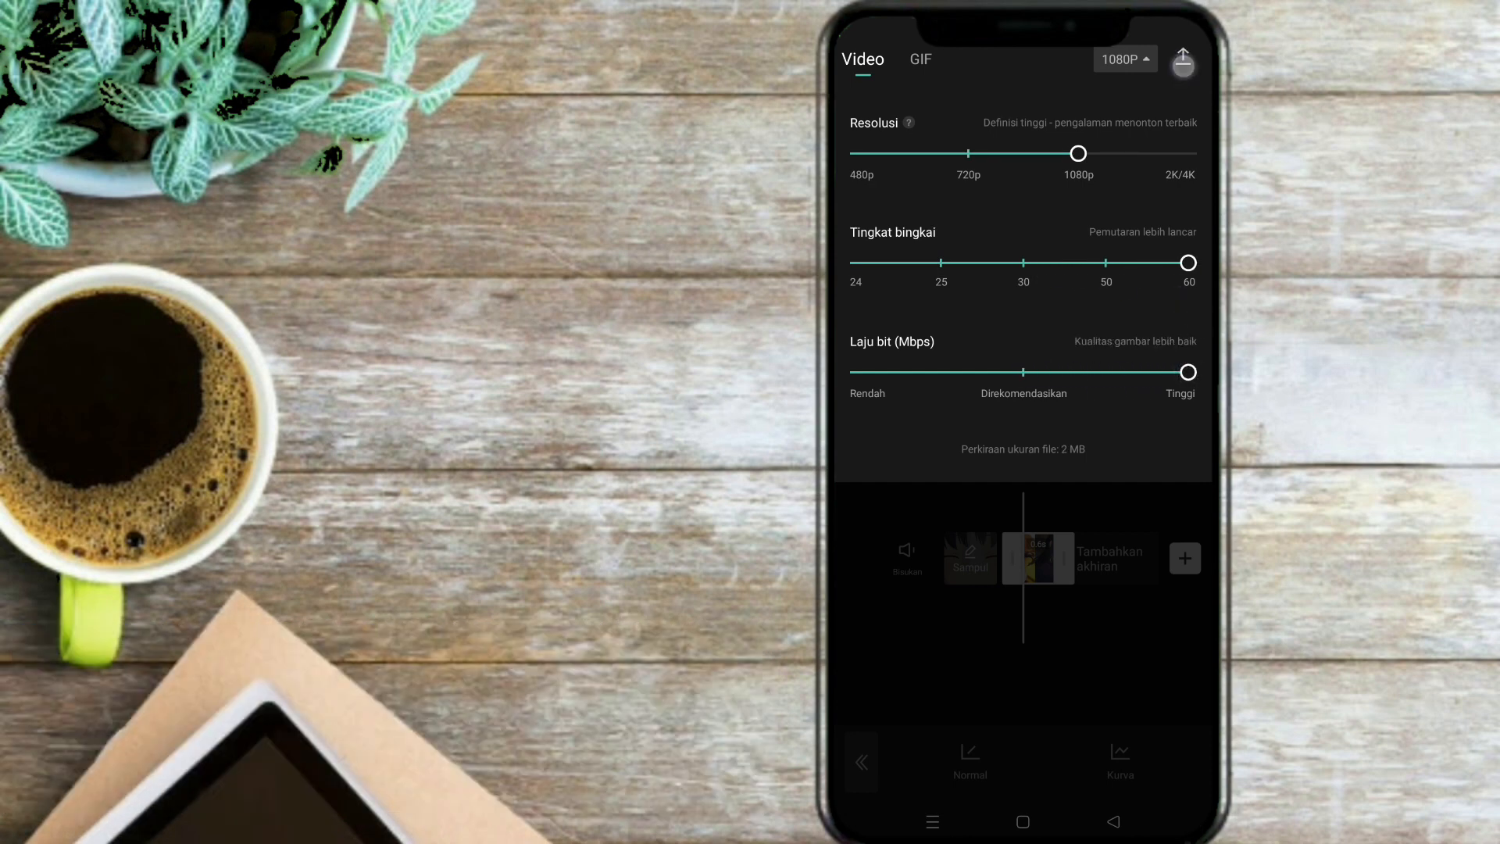
pyautogui.click(1182, 60)
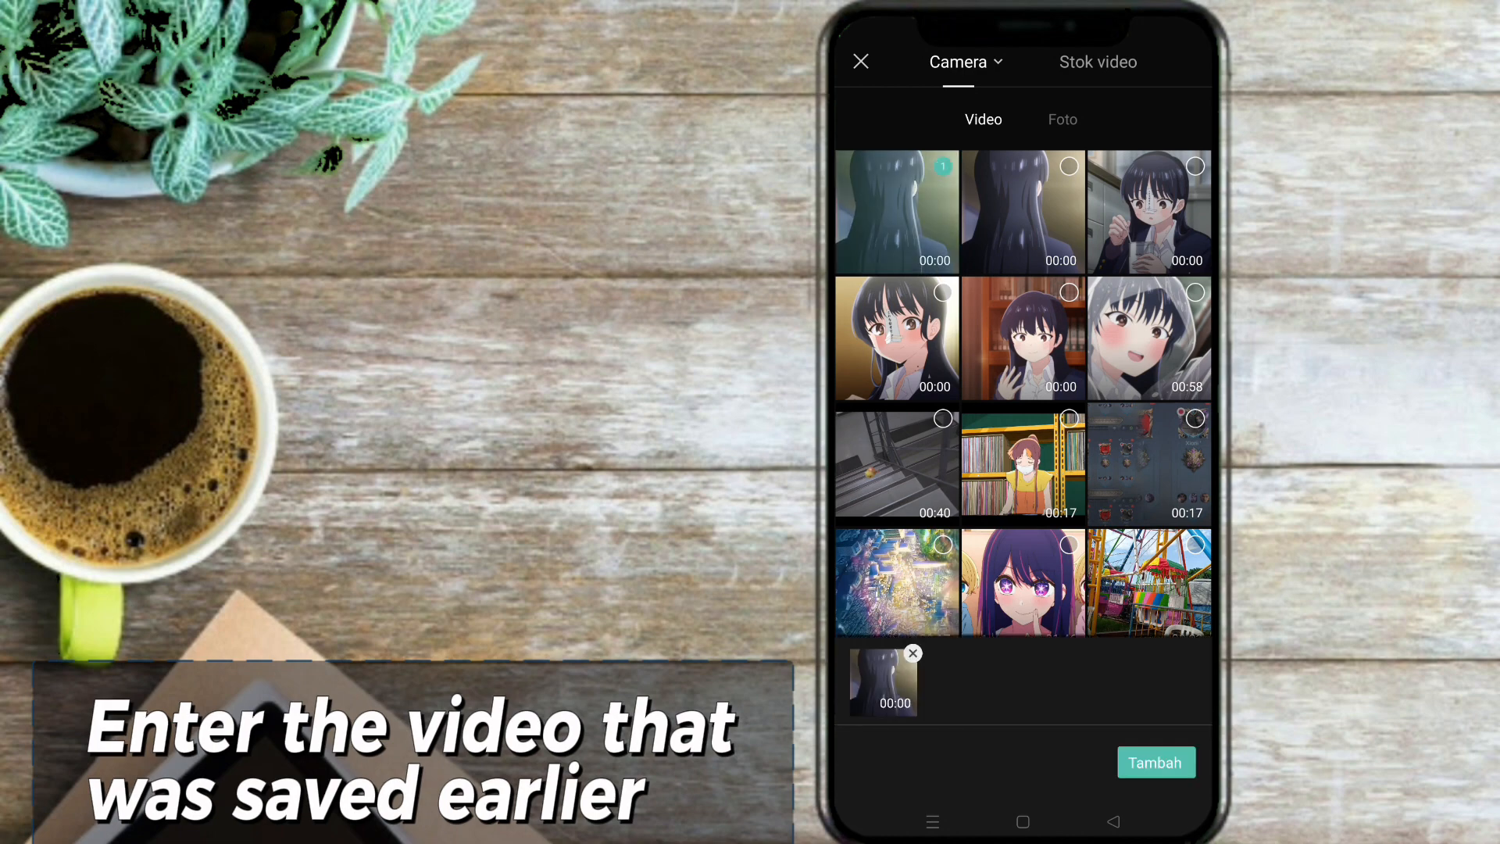
# Replace the original clip with the exported 60fps video and go to its speed options
pyautogui.click(1154, 762)
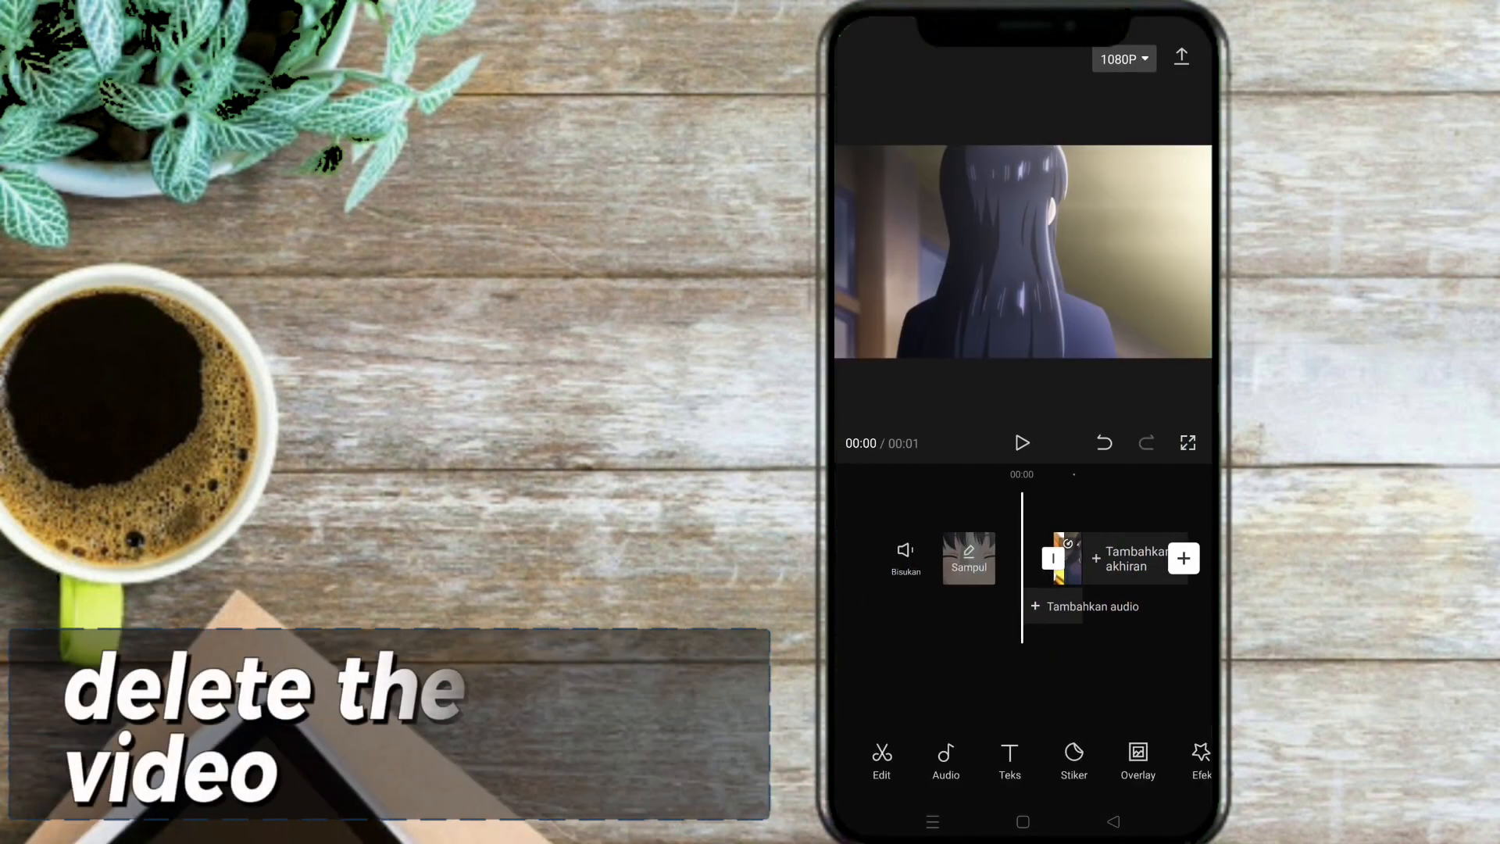
pyautogui.click(1063, 559)
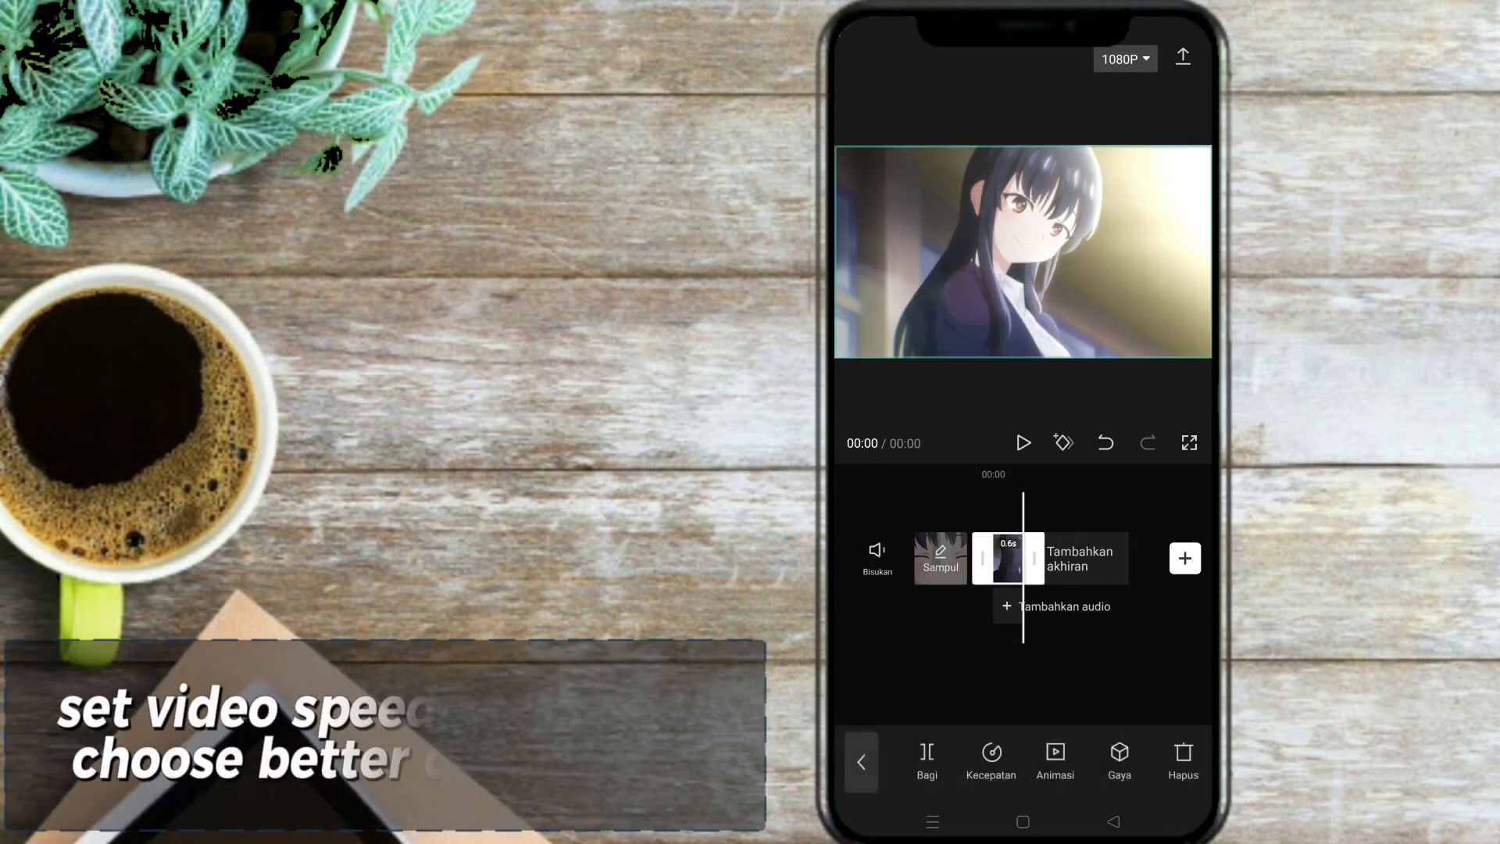
pyautogui.click(990, 761)
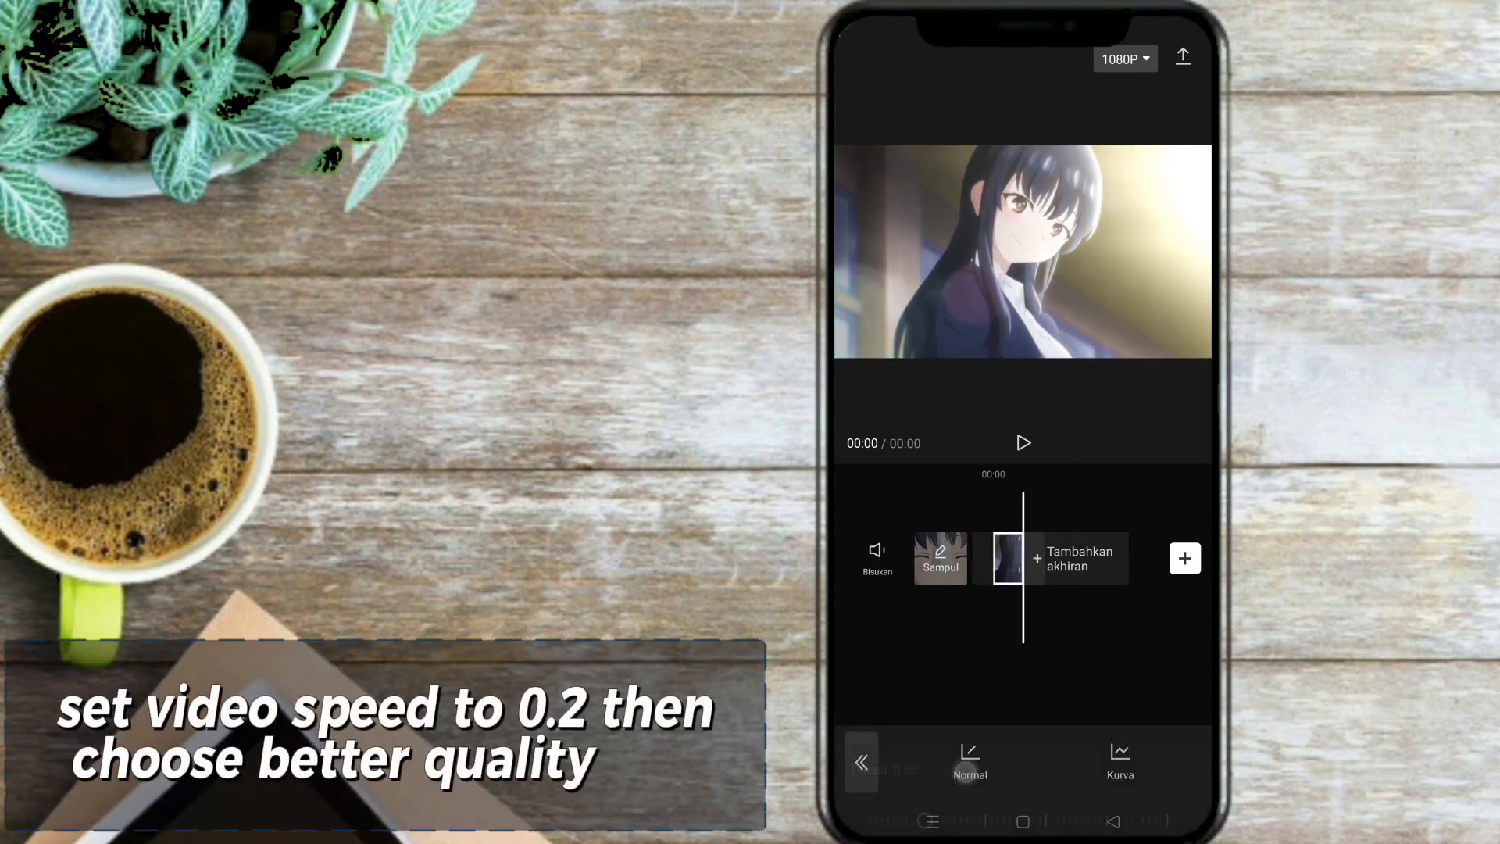
# Slow the clip to 0.2x with better-quality smooth slow motion and return to the editor
pyautogui.click(969, 761)
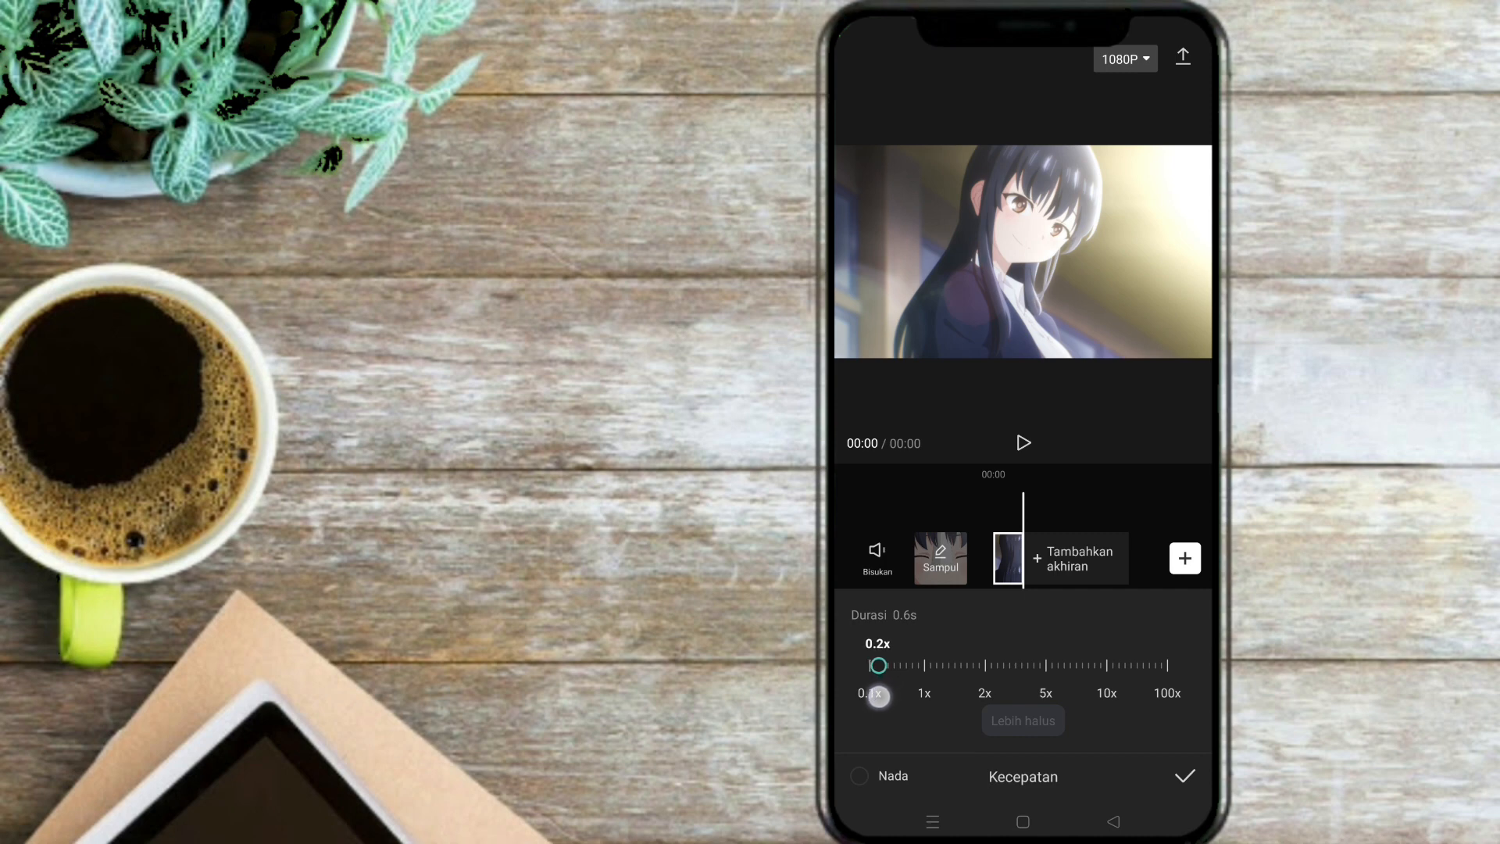
pyautogui.click(1022, 719)
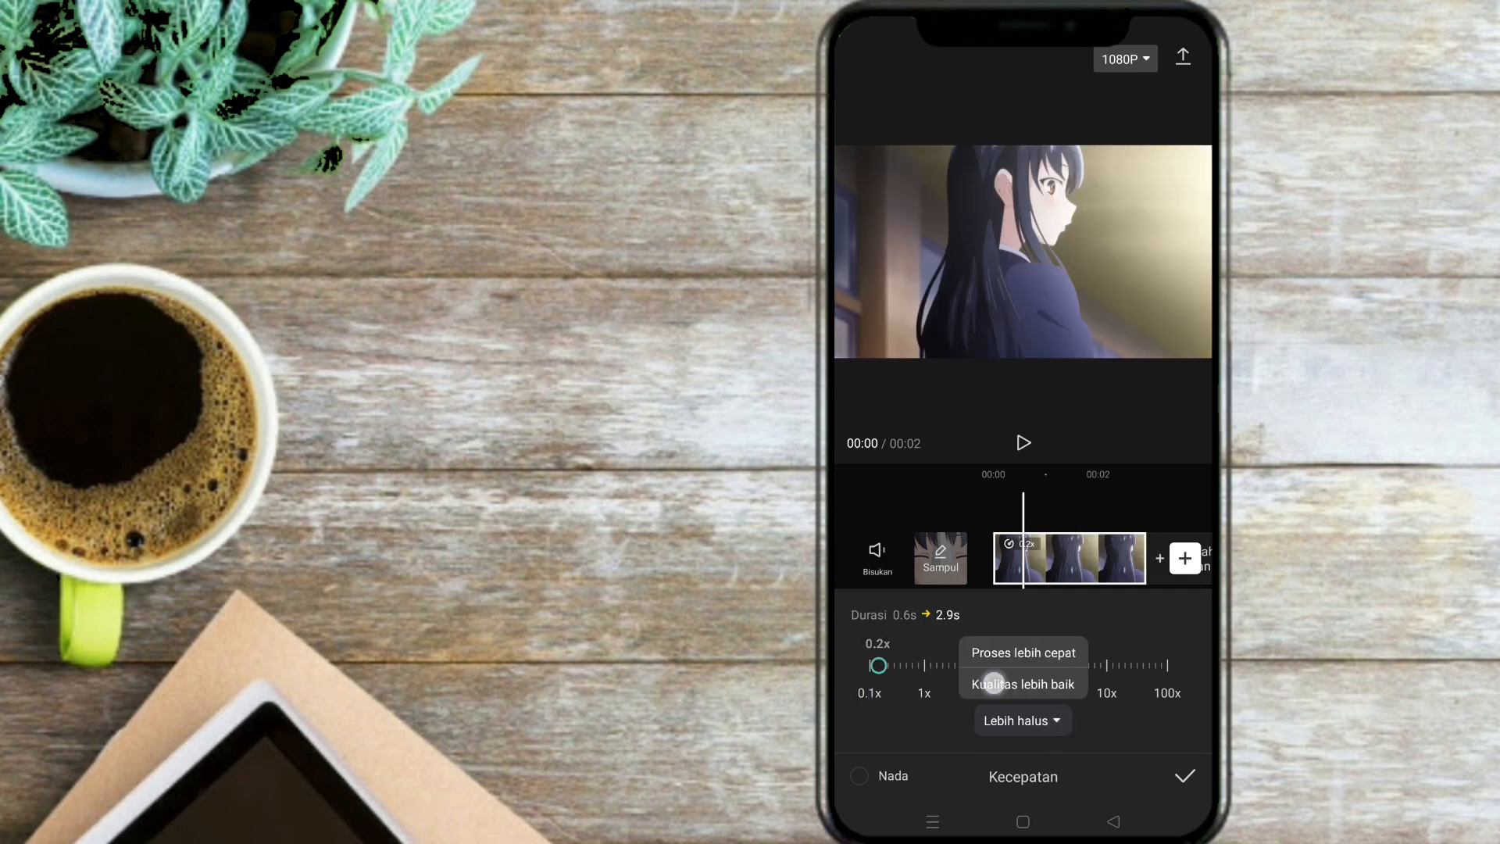
pyautogui.click(1022, 685)
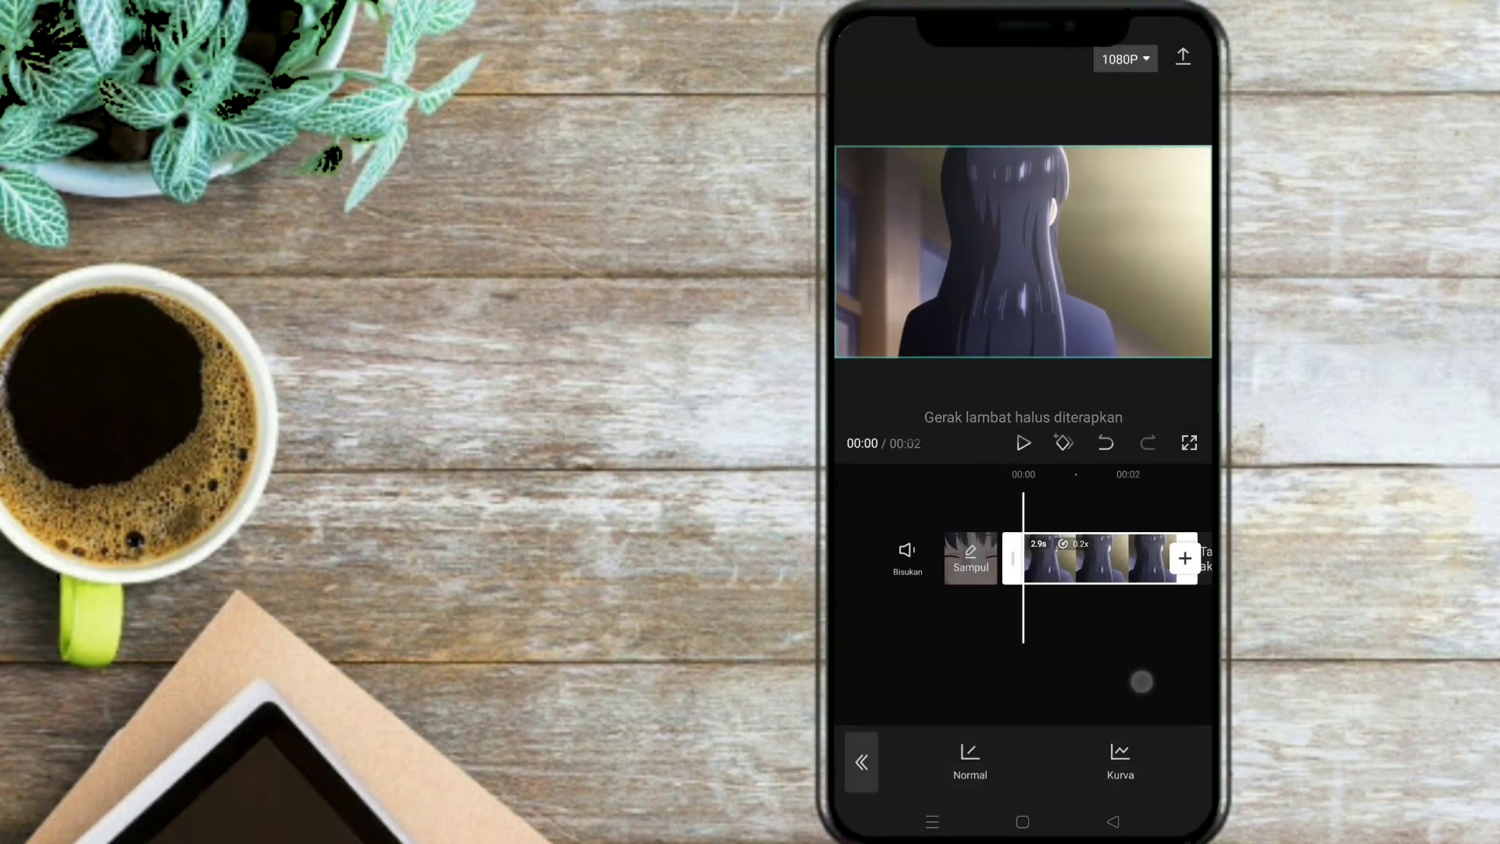
pyautogui.click(1021, 442)
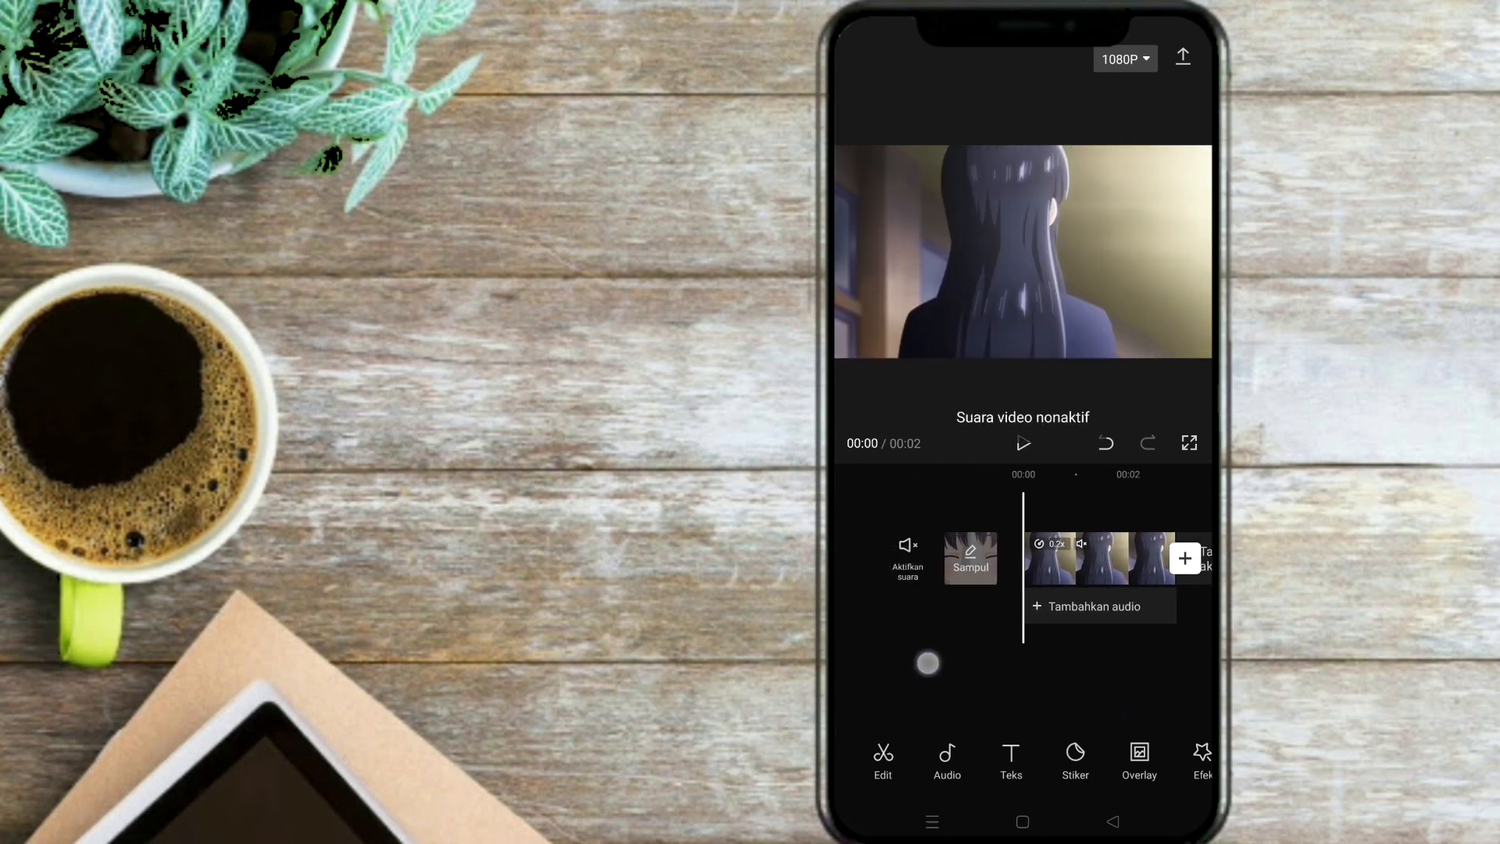
# Preview the slowed clip, then export the finished slow-motion video to the device
pyautogui.click(1022, 442)
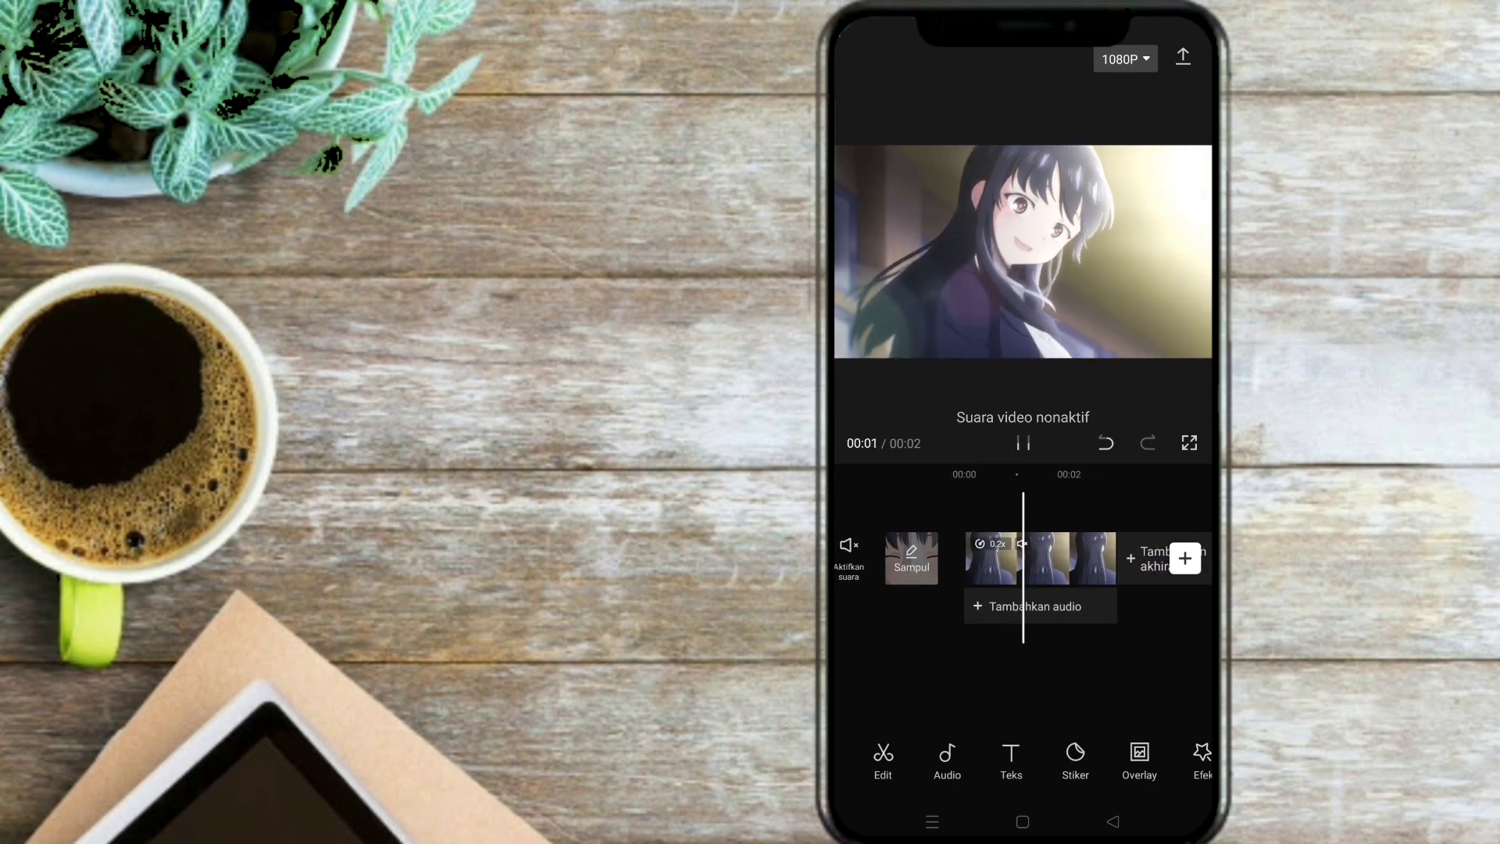
pyautogui.click(1022, 442)
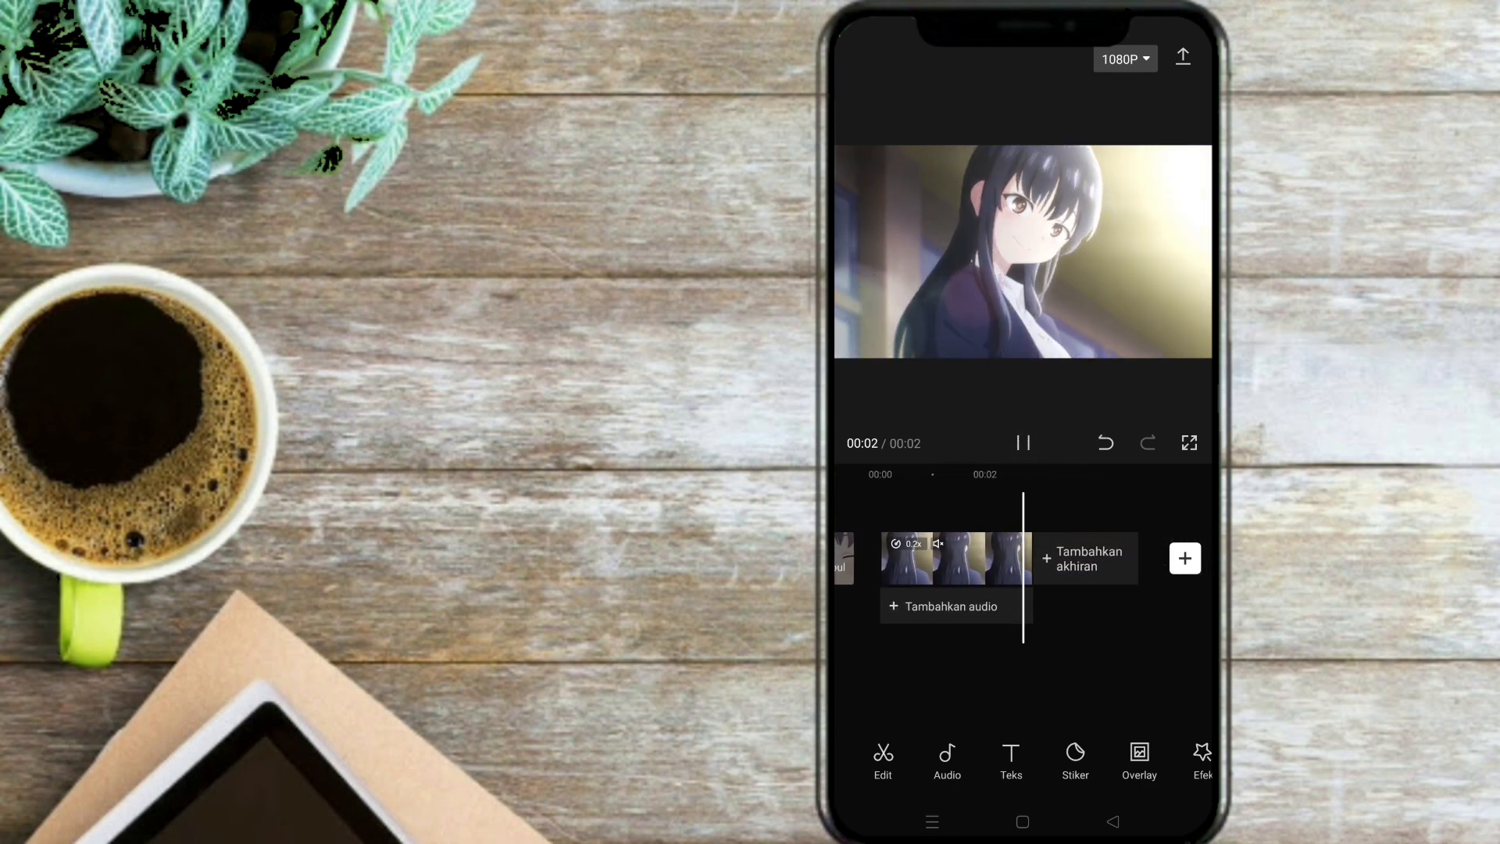
pyautogui.click(1022, 442)
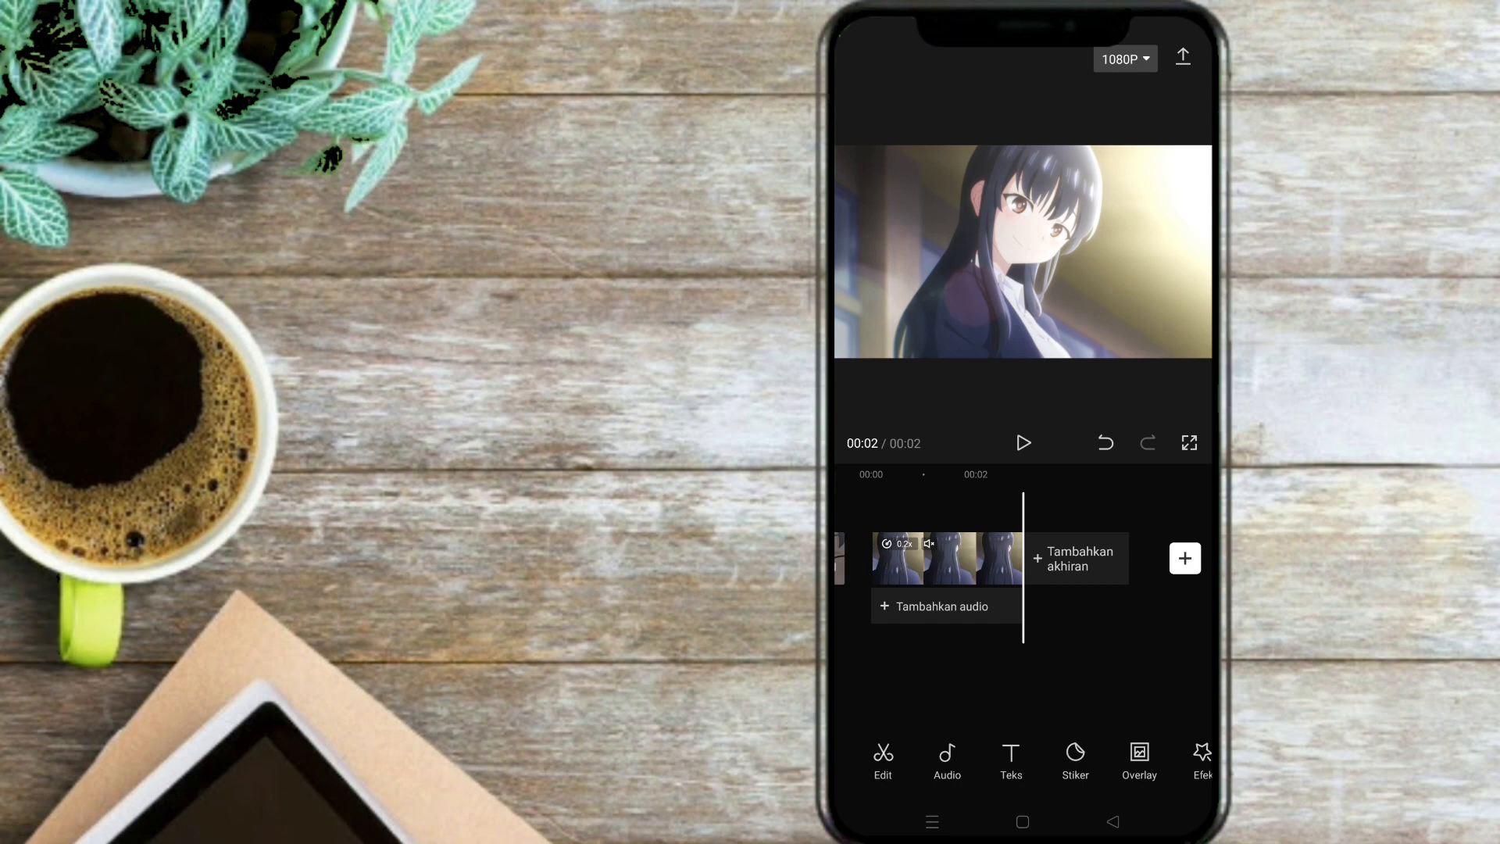
pyautogui.click(1182, 56)
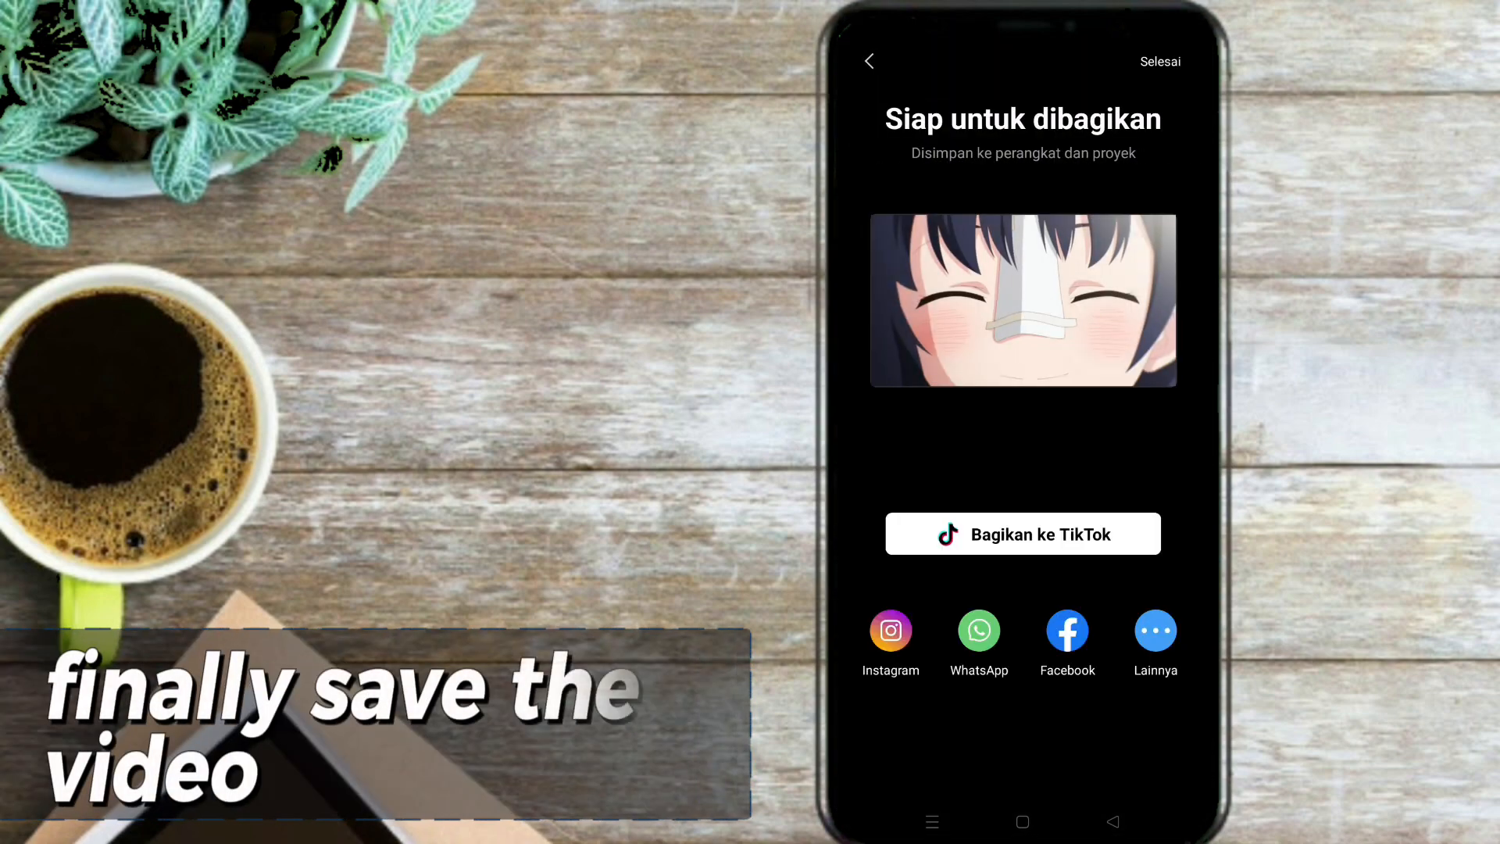